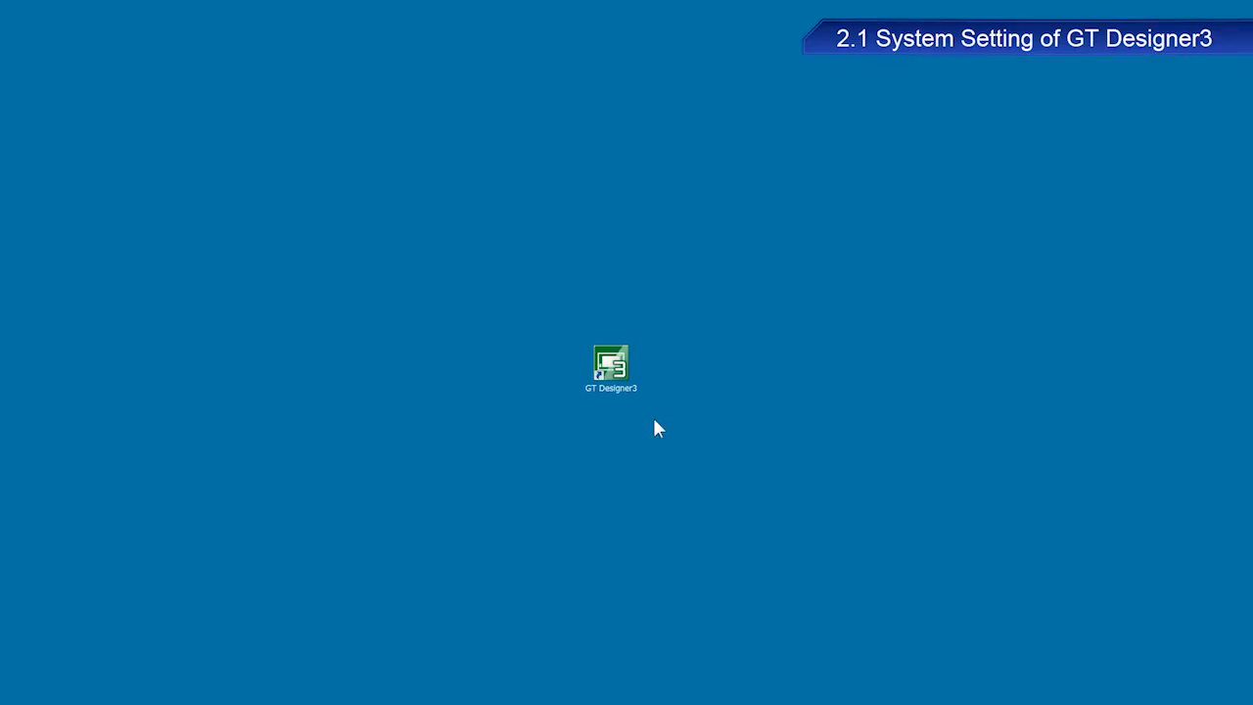
Step: Launch GT Designer3 from its desktop shortcut
click(610, 368)
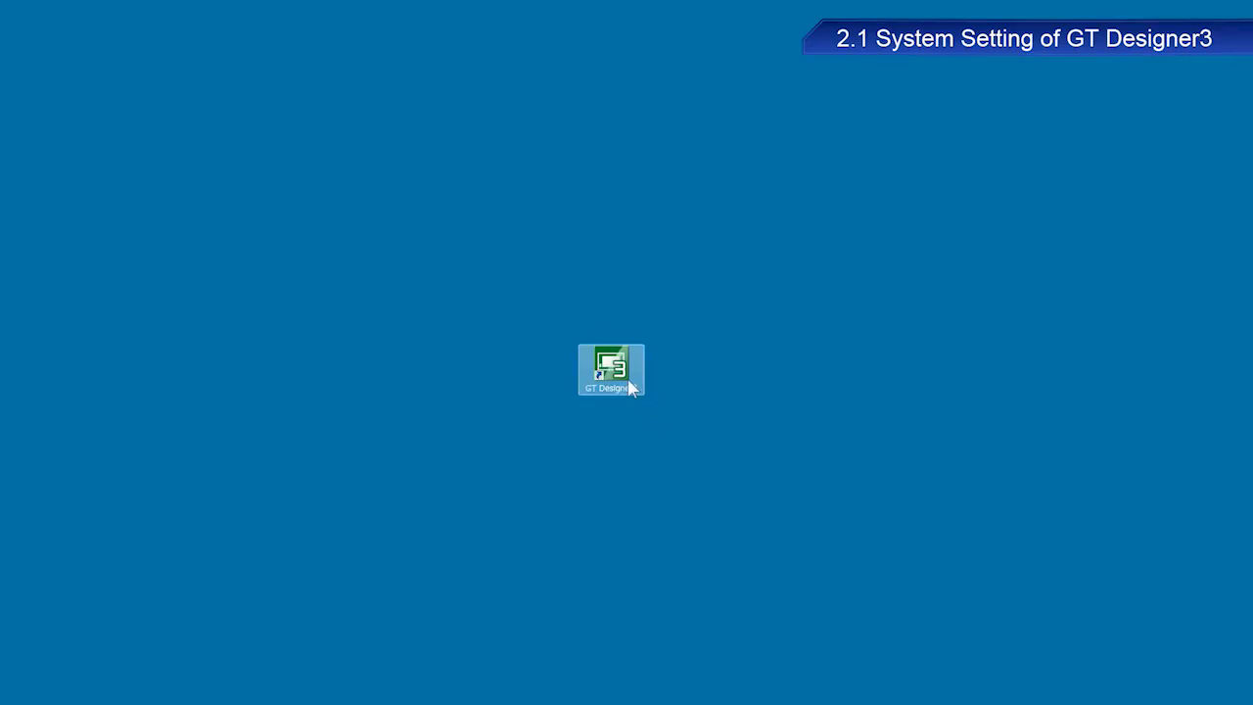
double_click(611, 370)
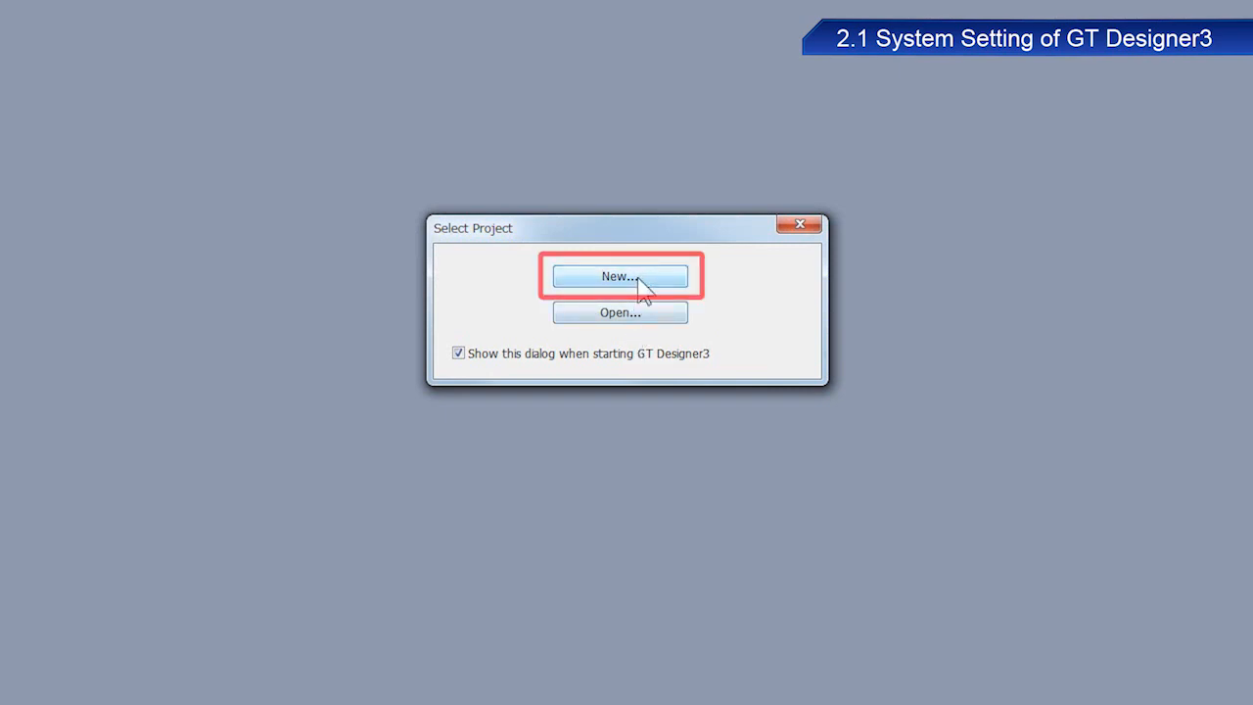
Step: Start a new project from the Select Project dialog, reaching the wizard introduction
click(619, 276)
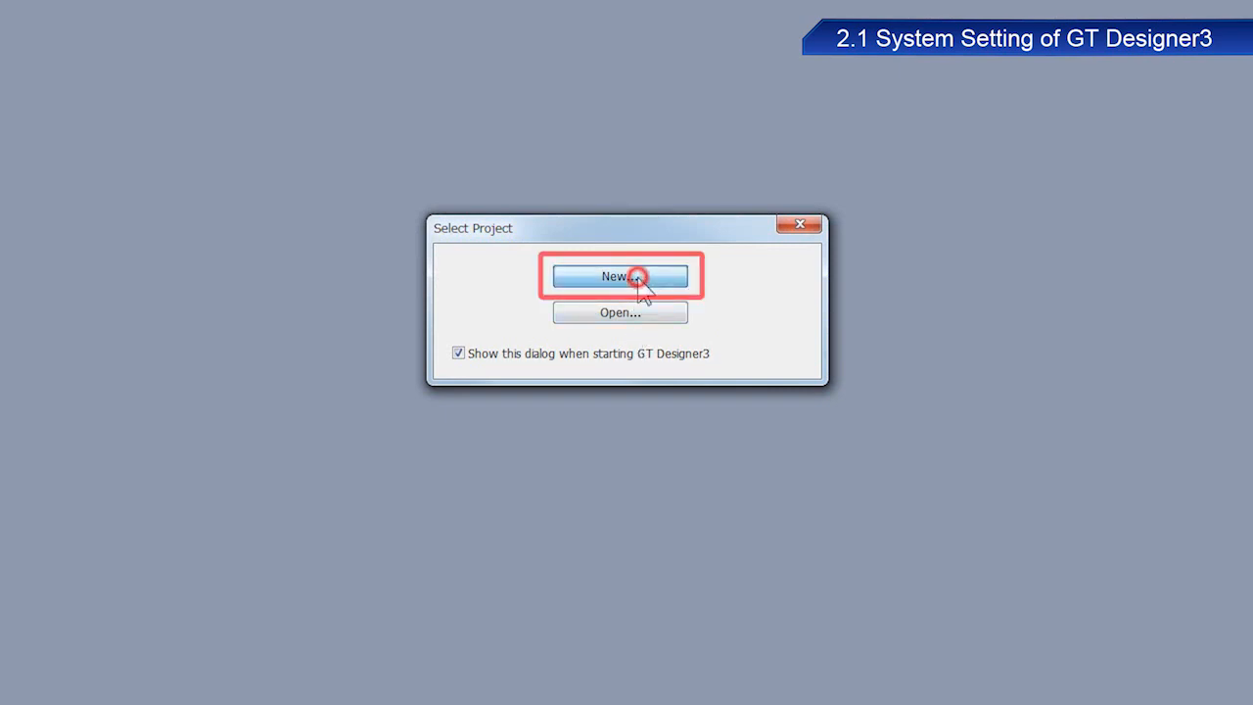
click(618, 276)
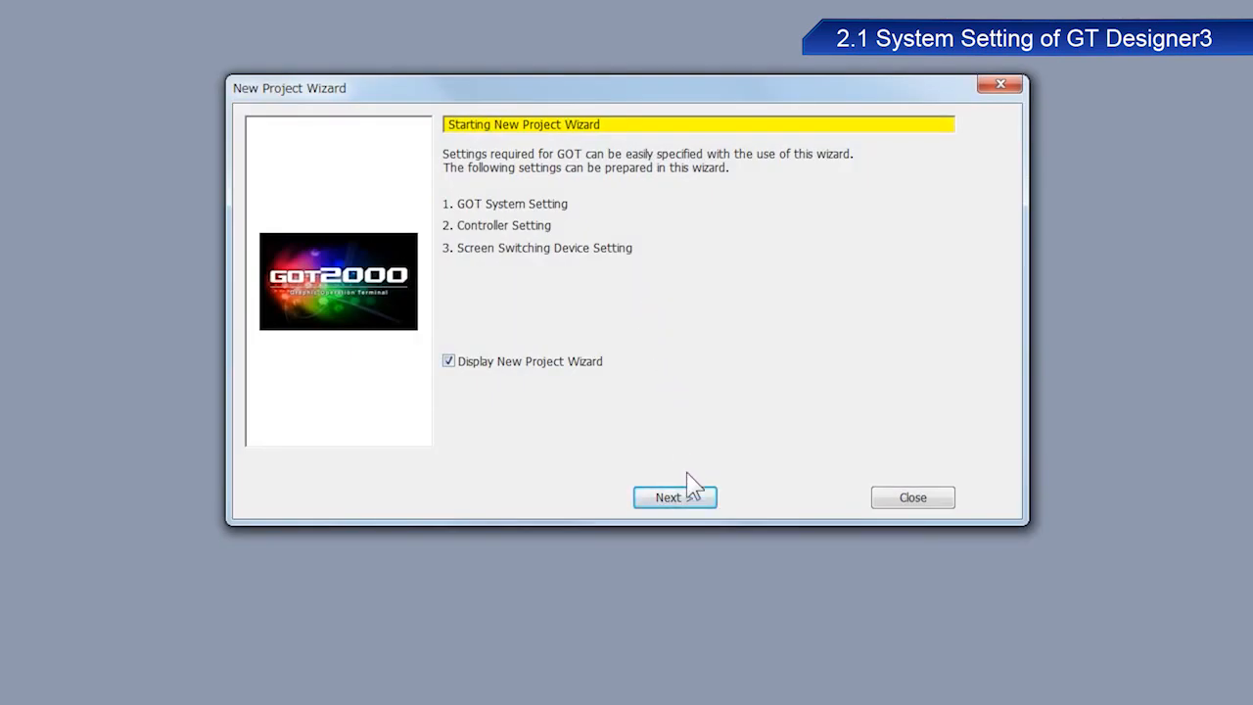
Step: Advance from the wizard introduction to the GOT System Setting page
click(670, 497)
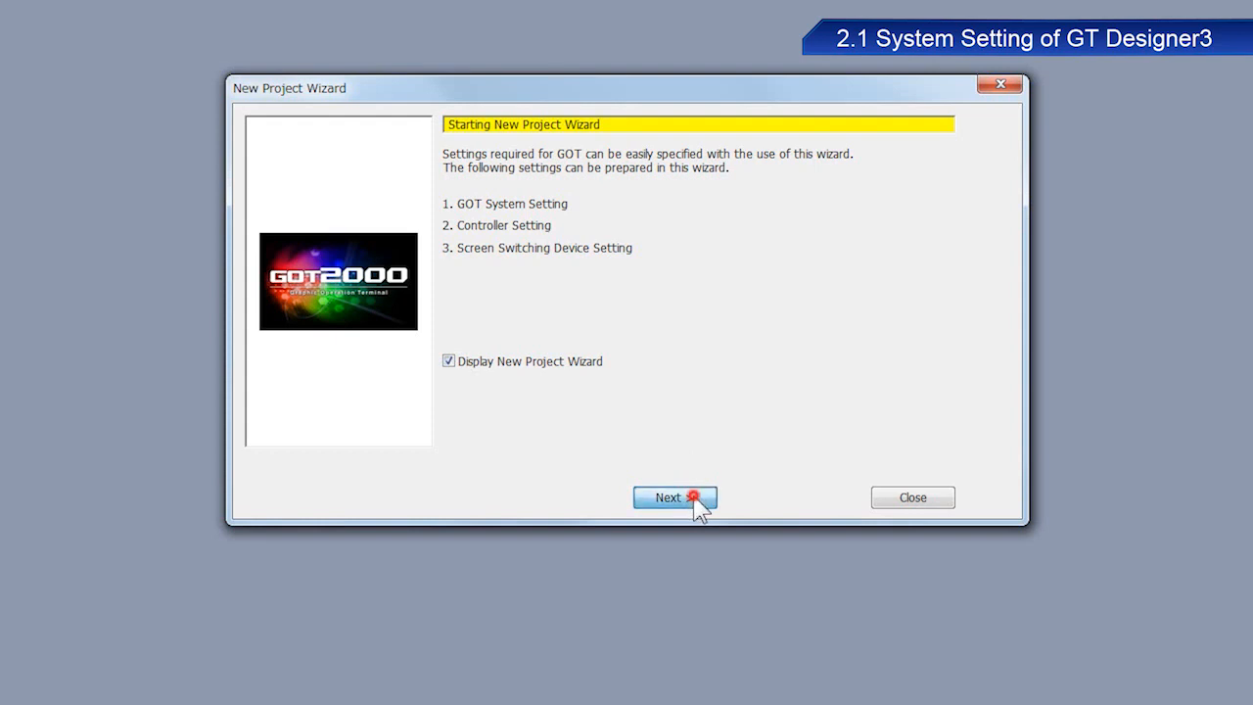
click(674, 497)
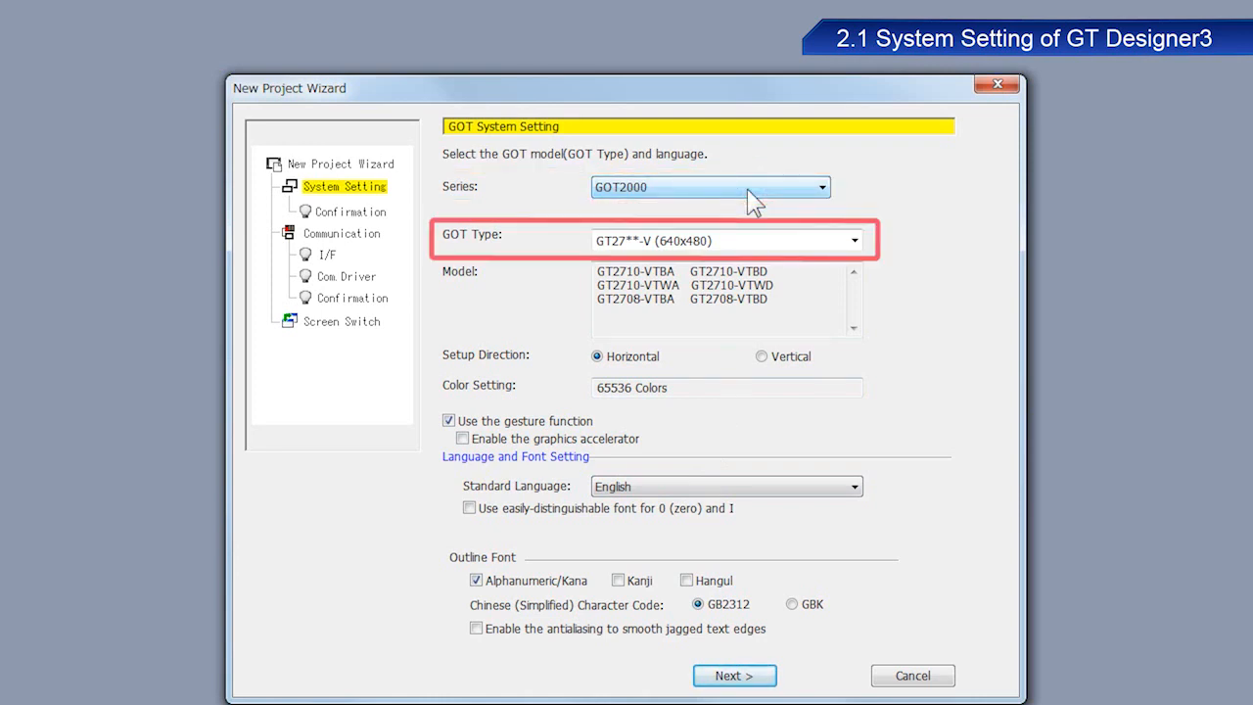
Step: Choose GT27**-V (640x480) as the GOT type and proceed to the confirmation summary
click(853, 240)
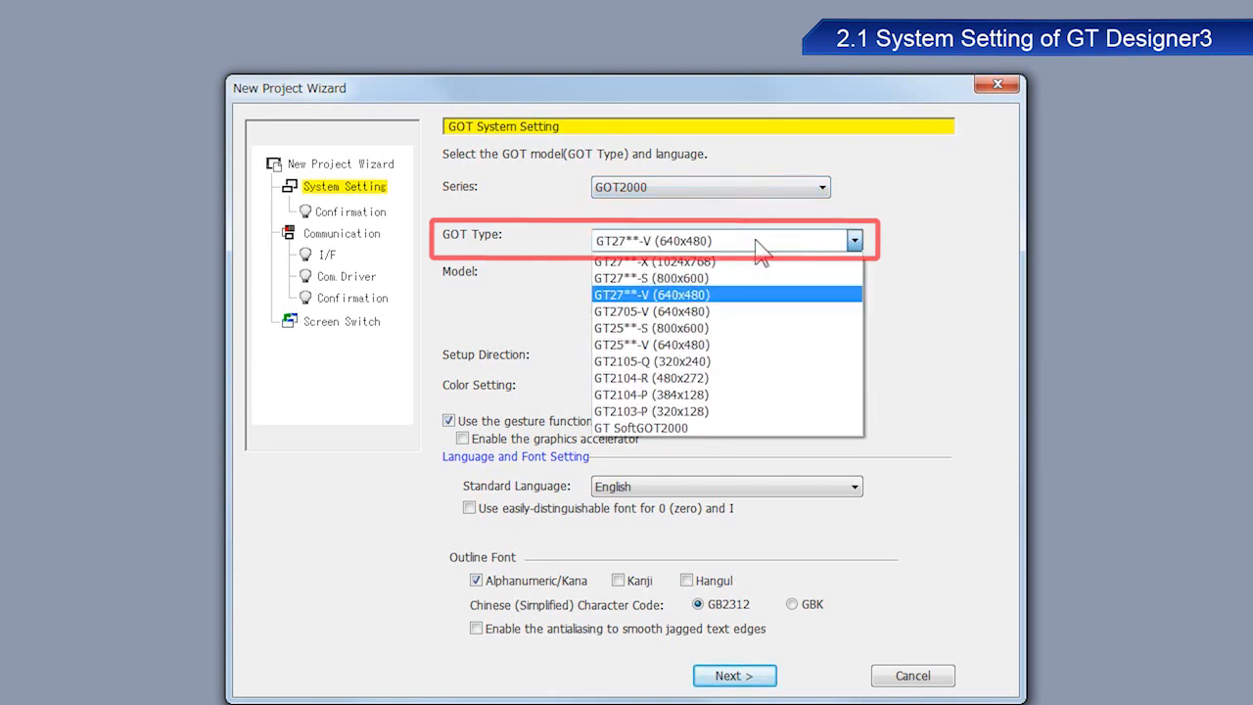
click(650, 294)
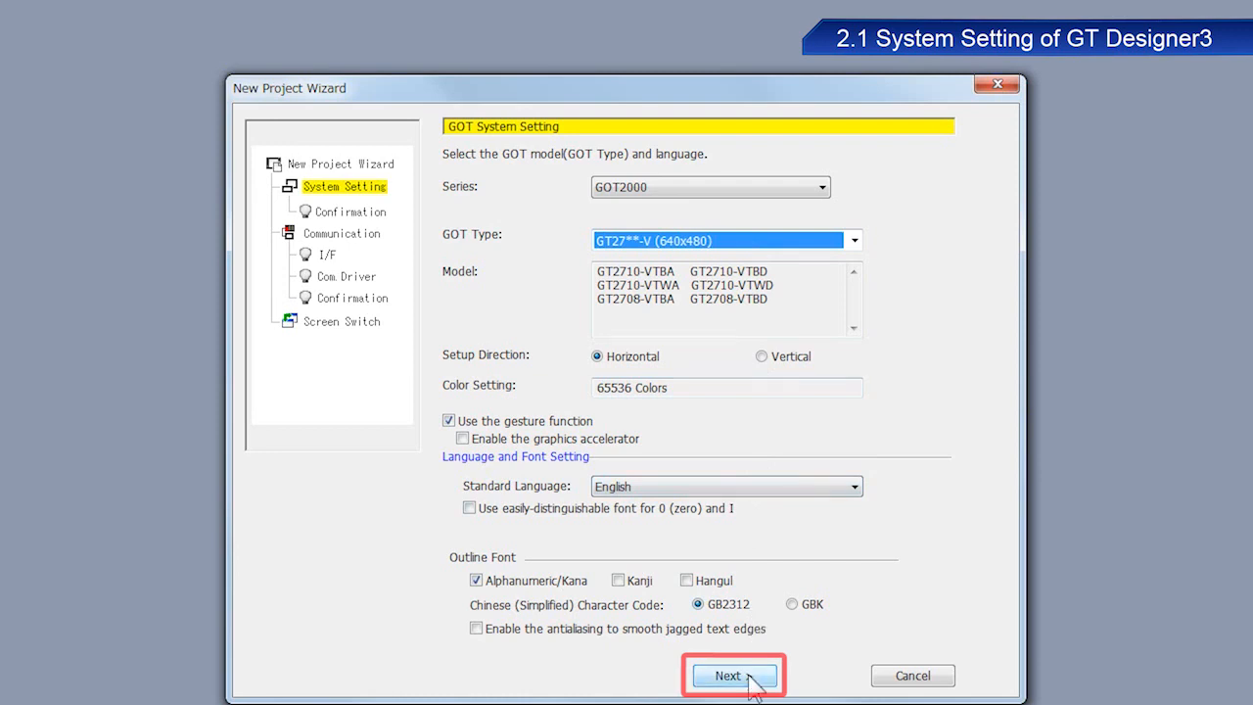
click(732, 676)
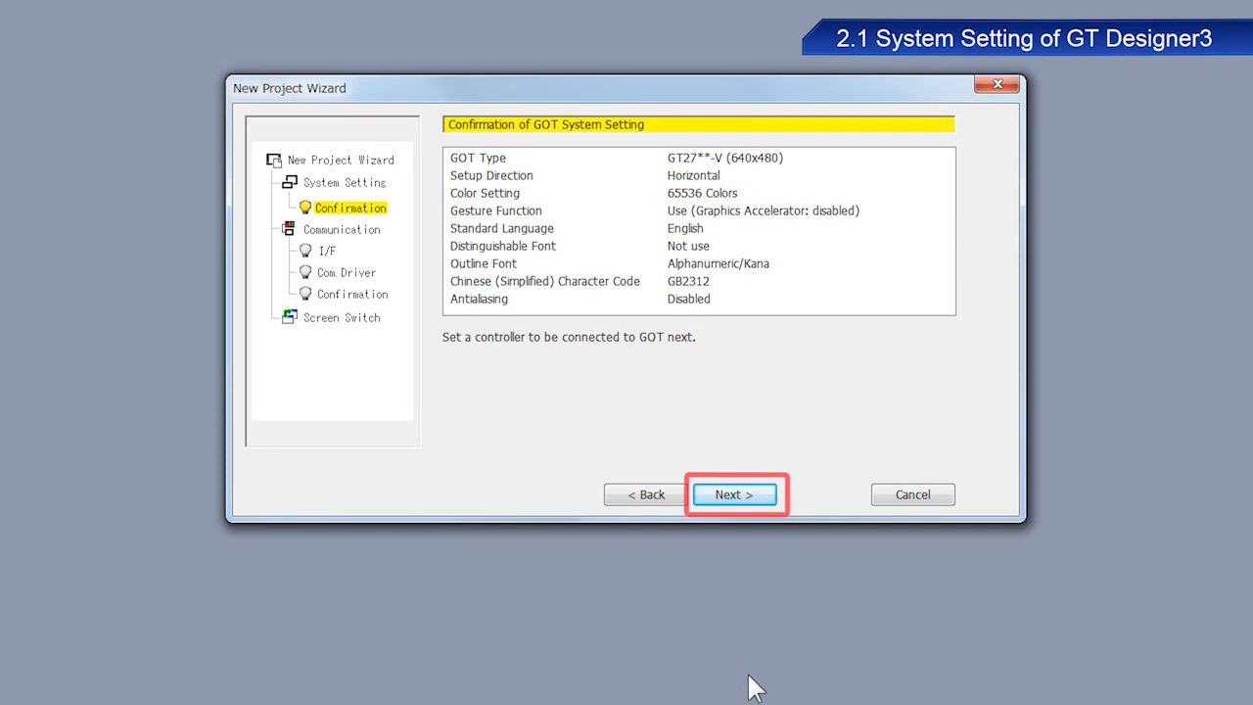
Step: Accept the system settings and set the controller type to MELSEC iQ-R, RnMT
click(734, 493)
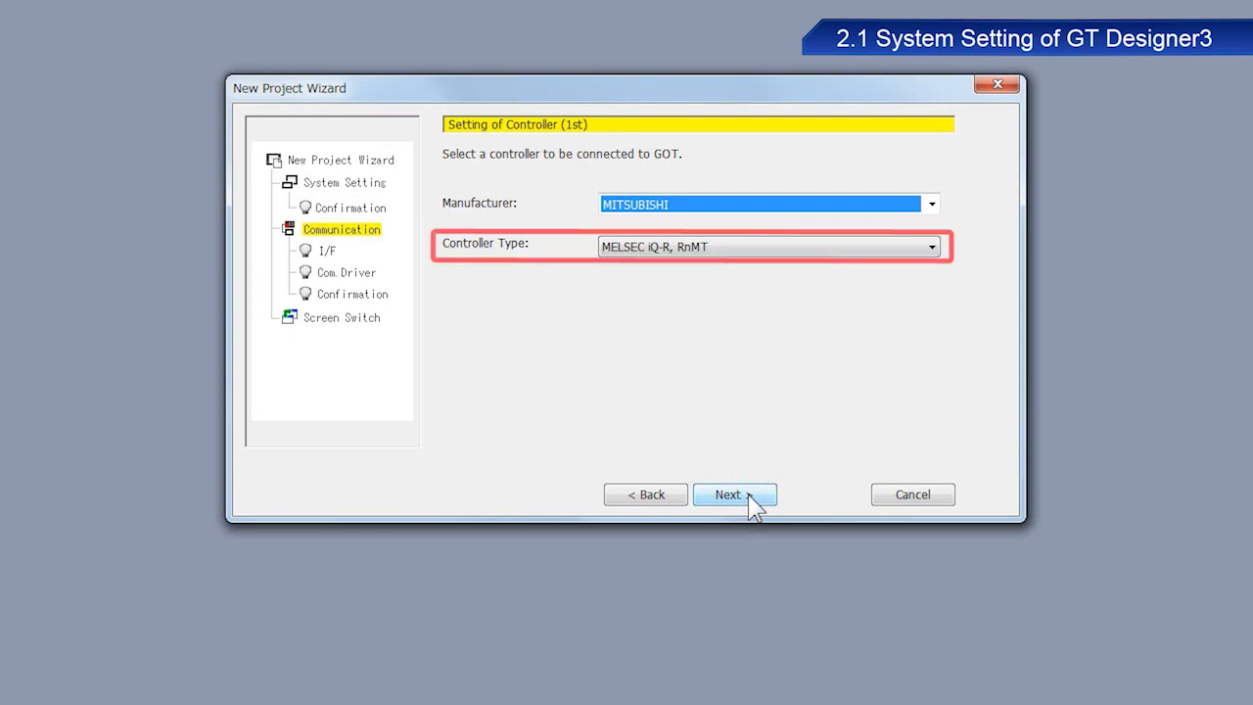
mouse_move(763, 417)
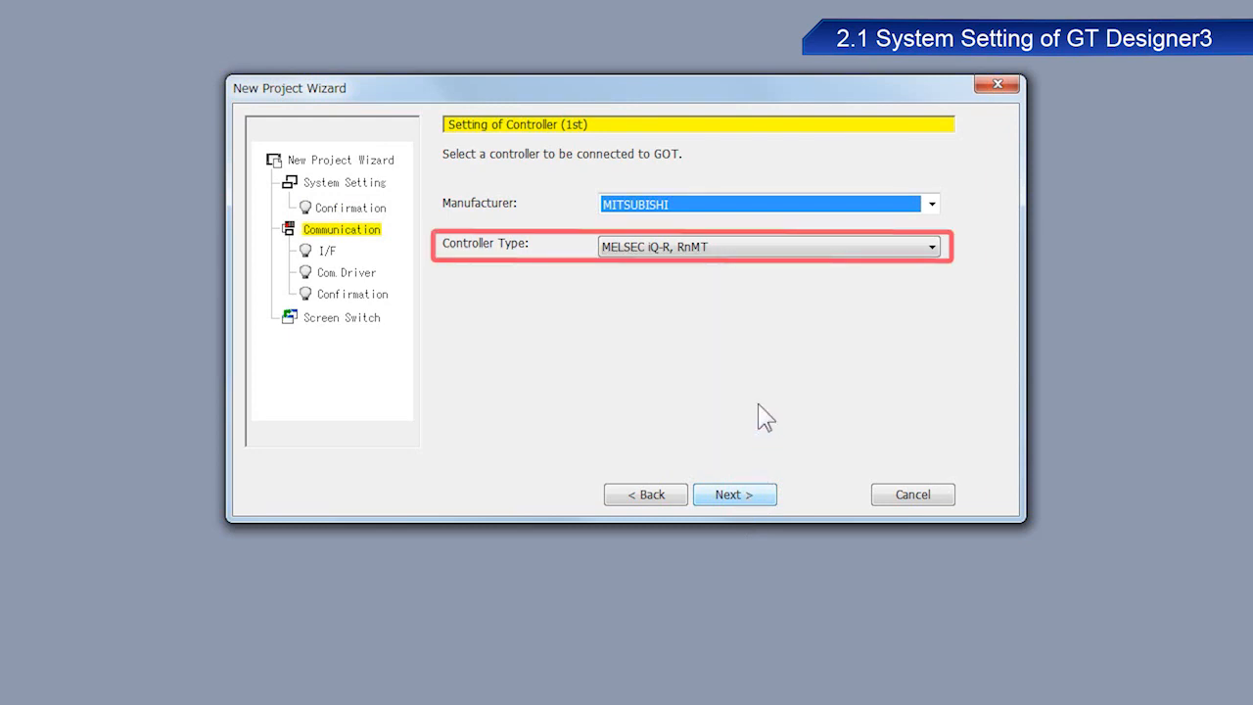
click(928, 246)
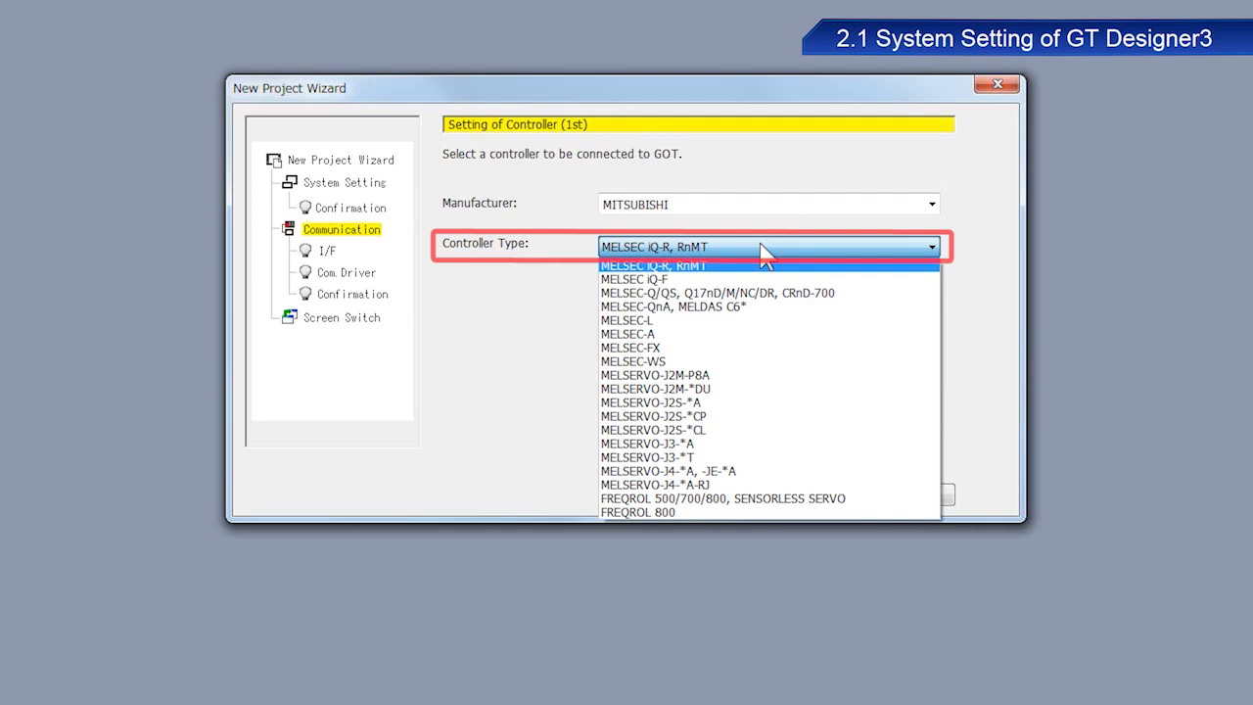
click(652, 266)
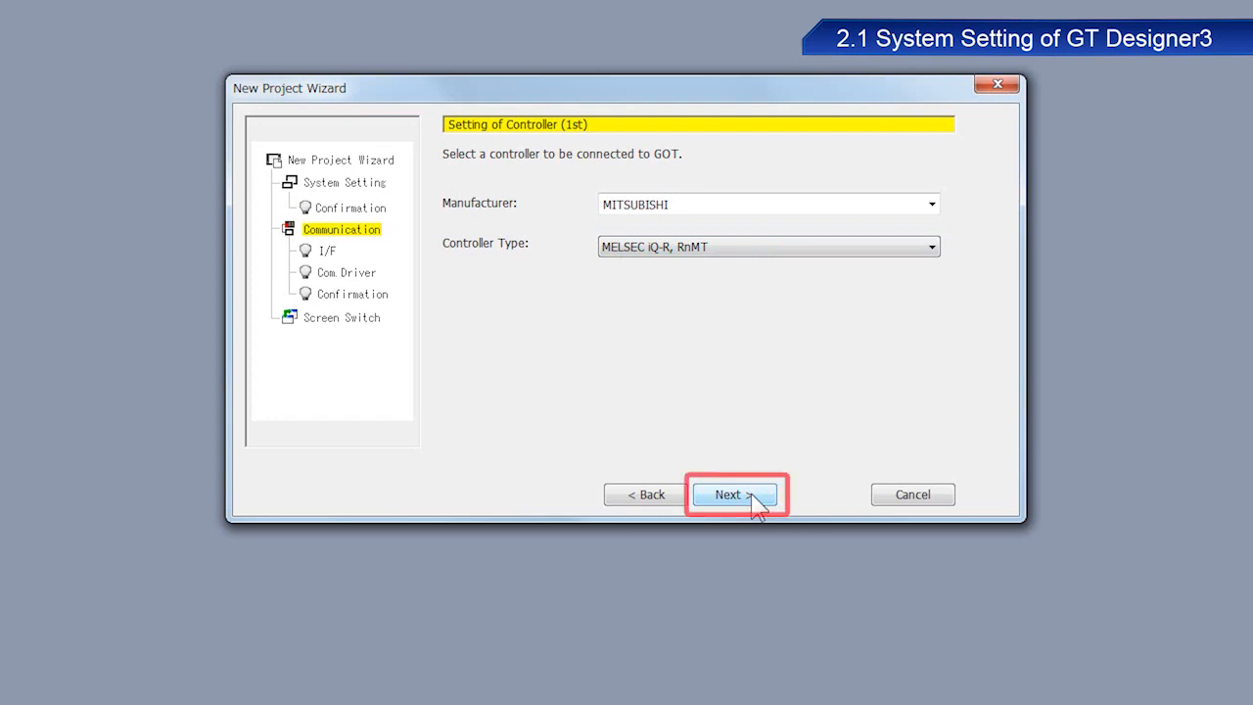
click(735, 494)
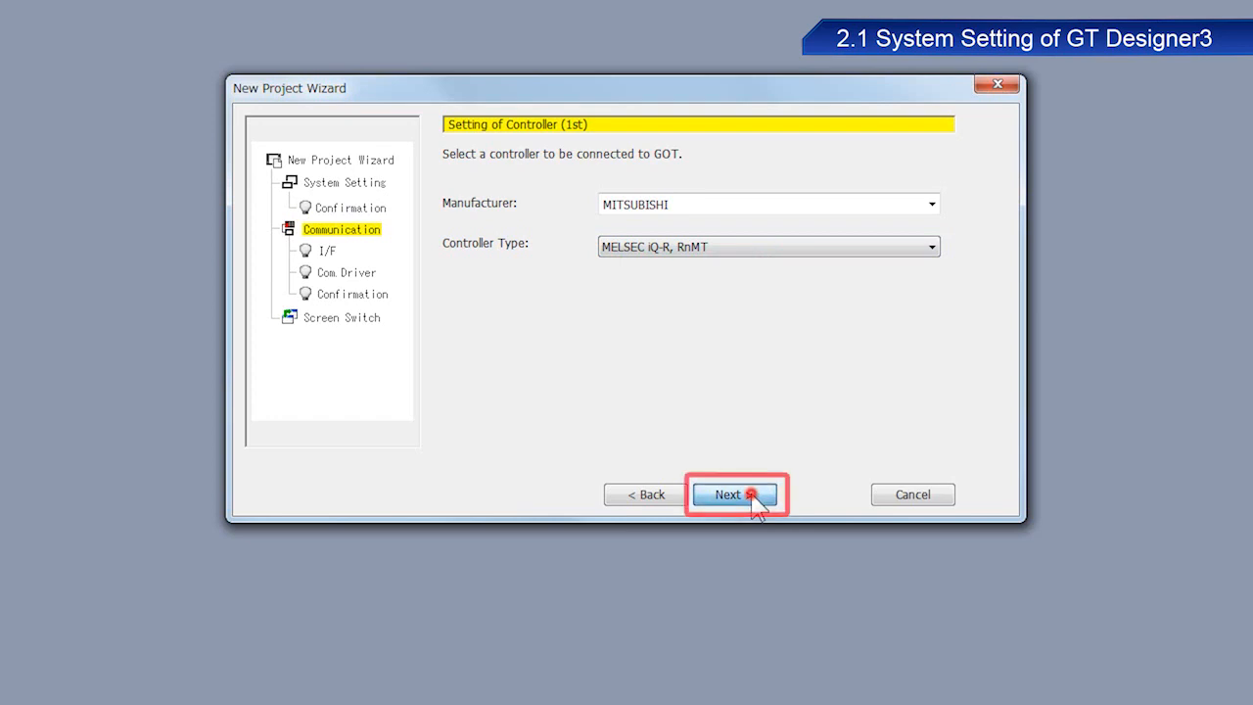
click(728, 493)
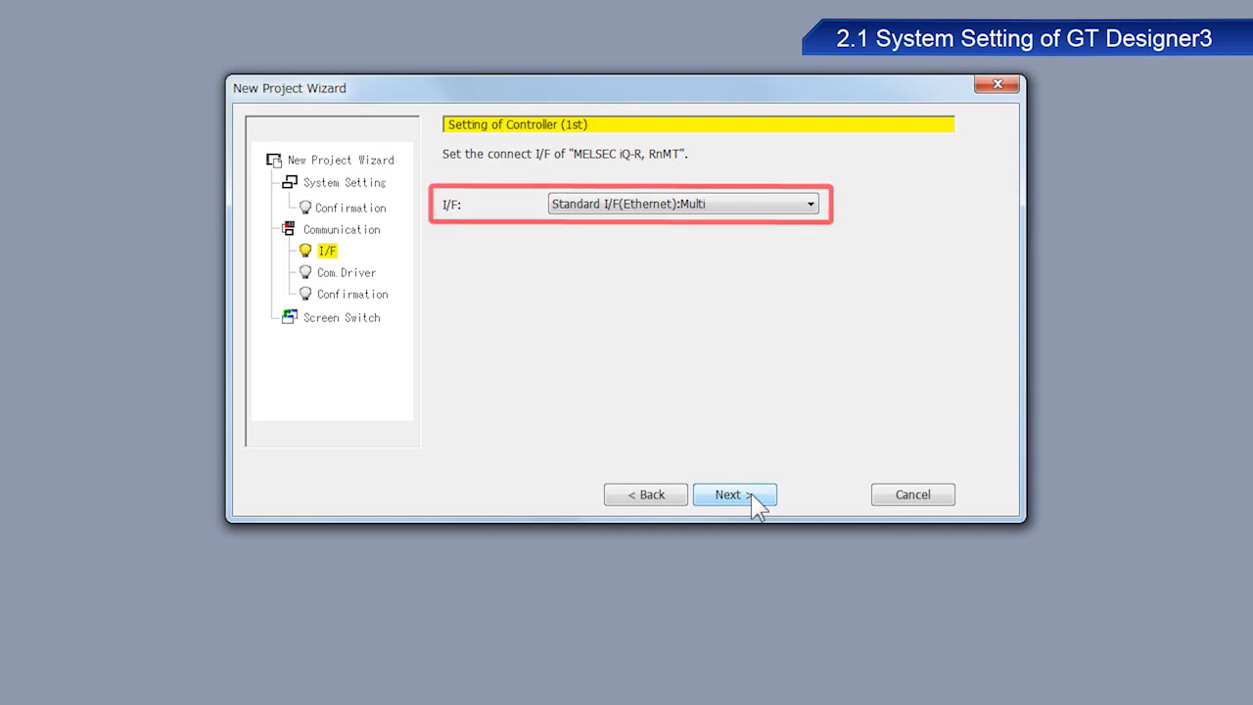
Step: Select Standard I/F(Ethernet):Multi as the connection interface and continue to the driver page
click(809, 203)
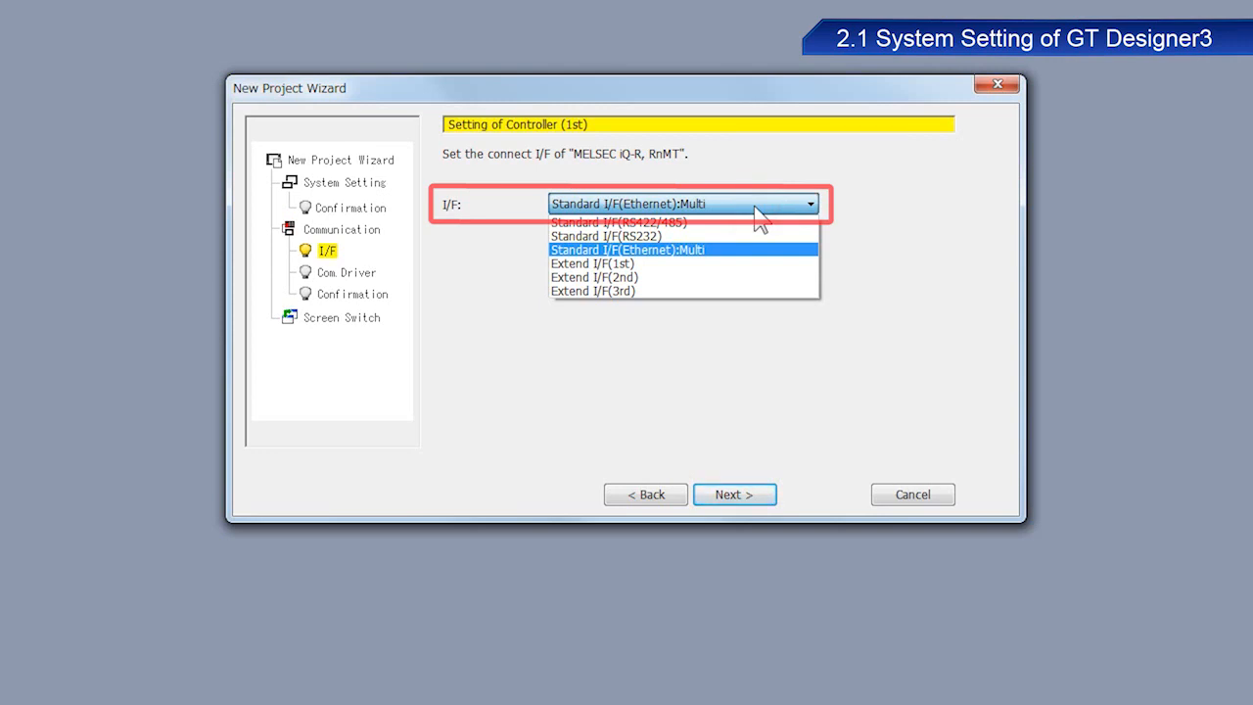
click(626, 250)
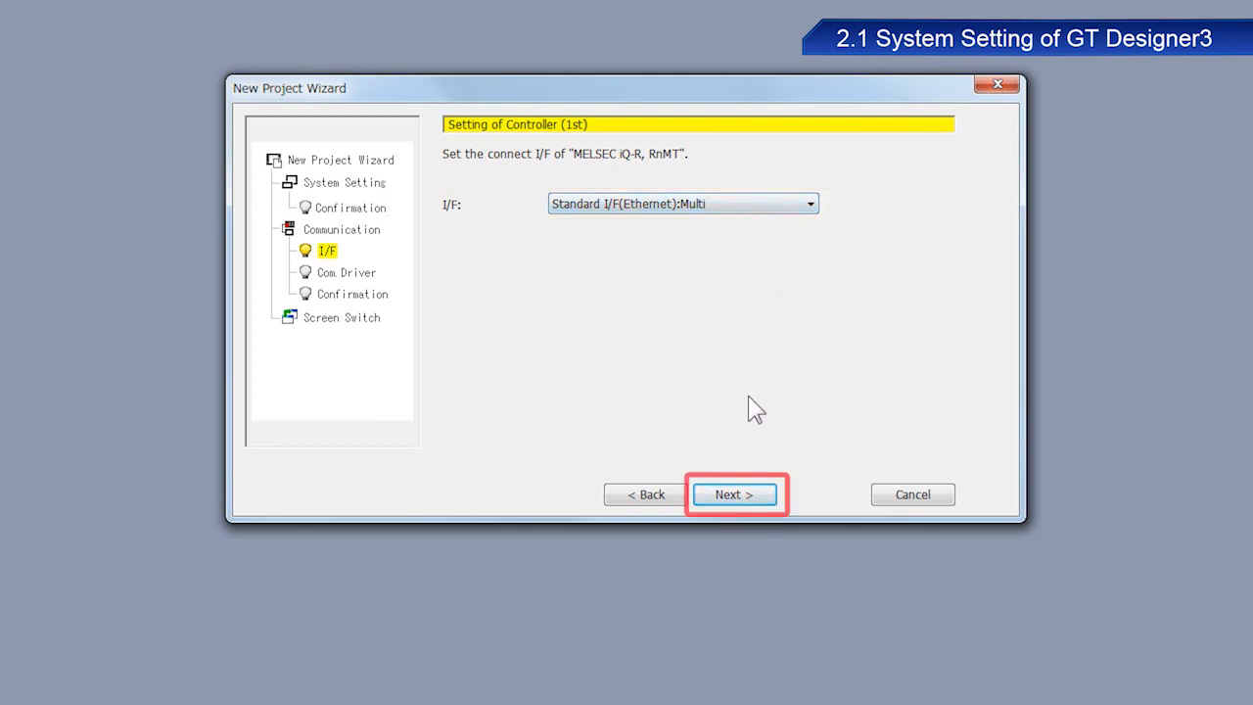
click(734, 493)
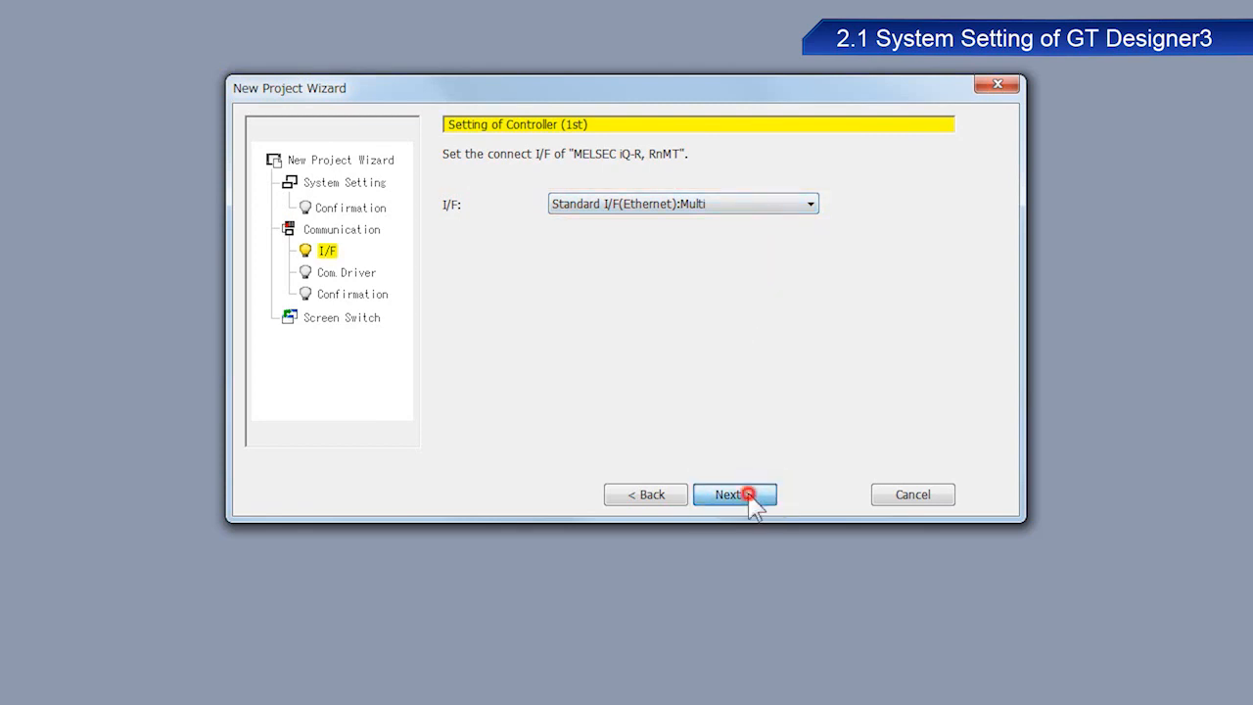
click(734, 493)
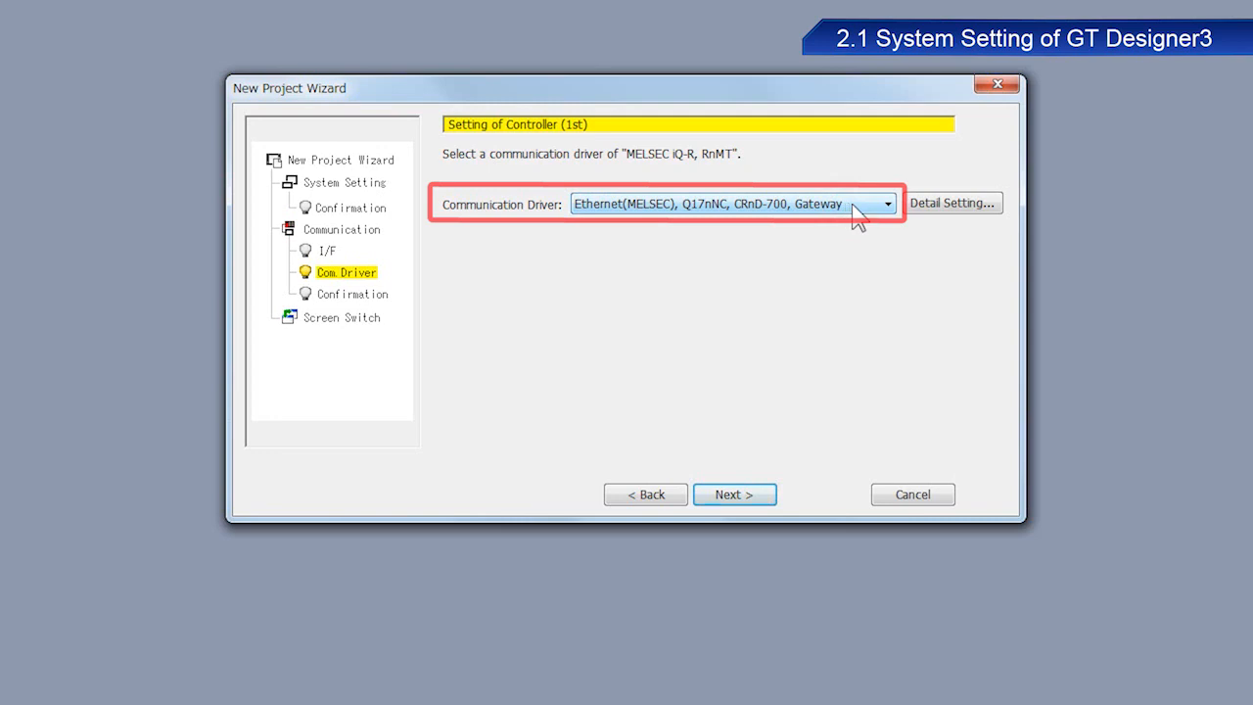
mouse_move(924, 218)
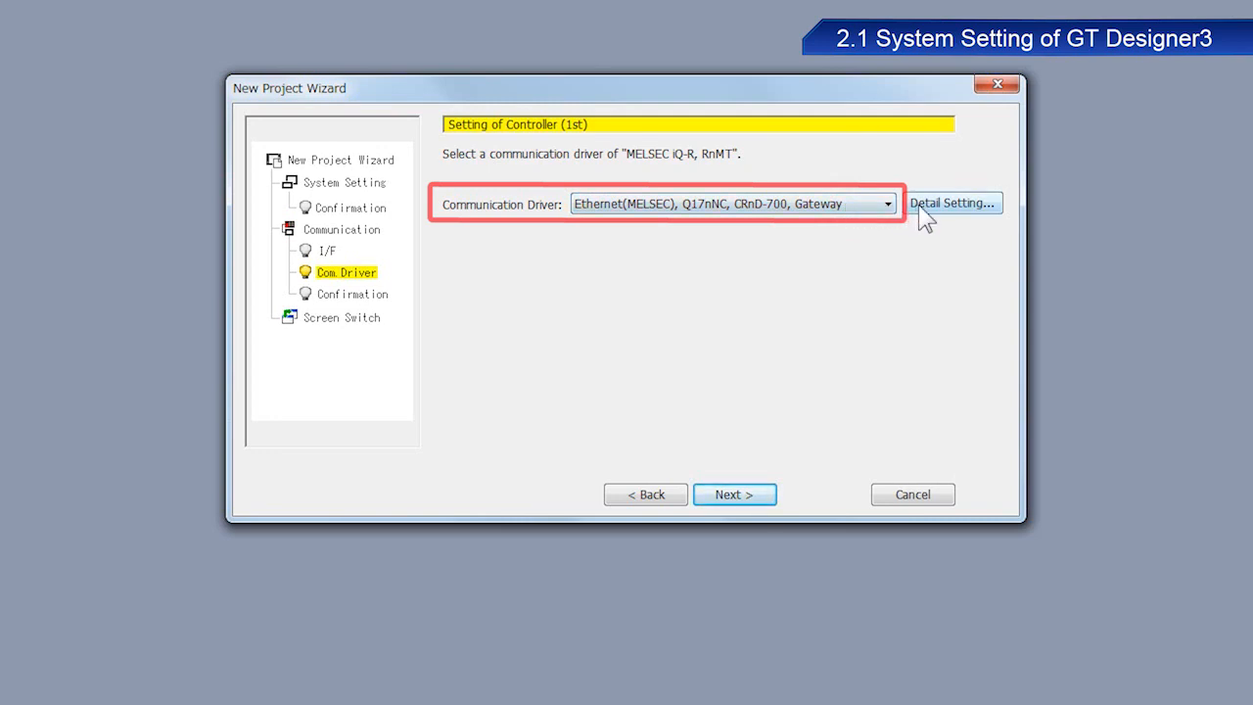
Step: Bring up the Detail Setting dialog for the Ethernet(MELSEC) communication driver
click(951, 201)
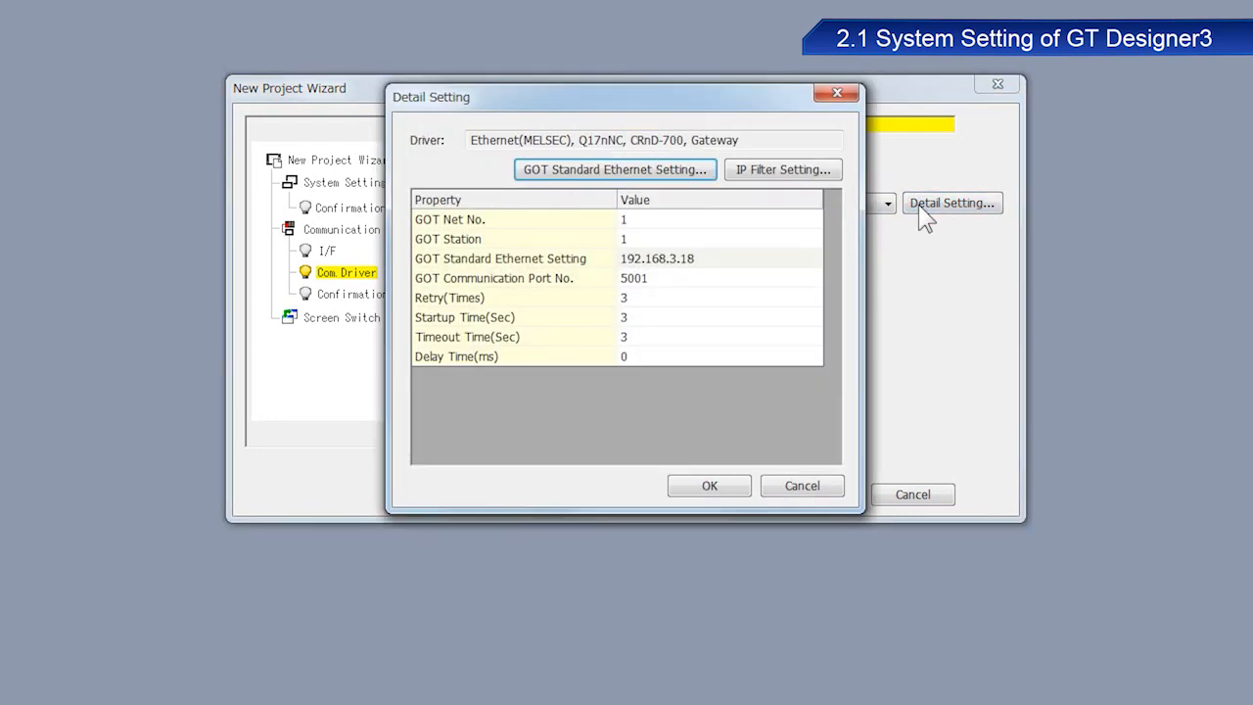
mouse_move(896, 225)
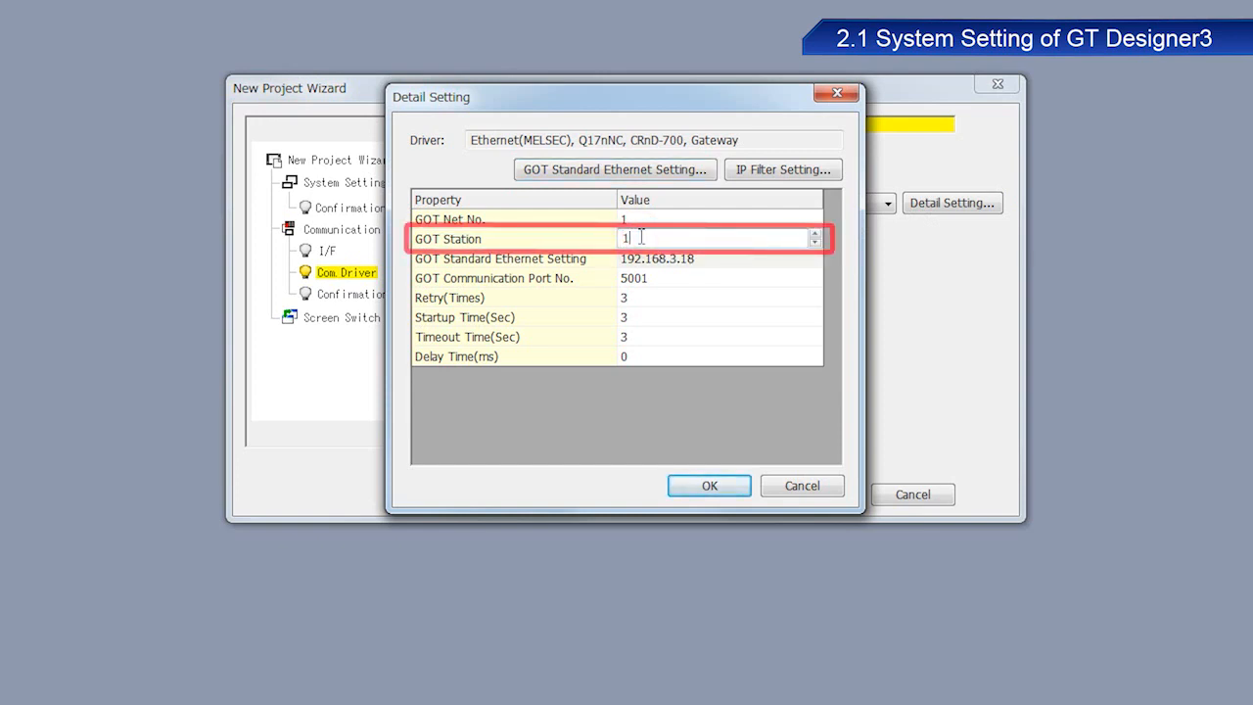
Step: Set the GOT Station number to 2 and confirm the driver detail settings
text(2)
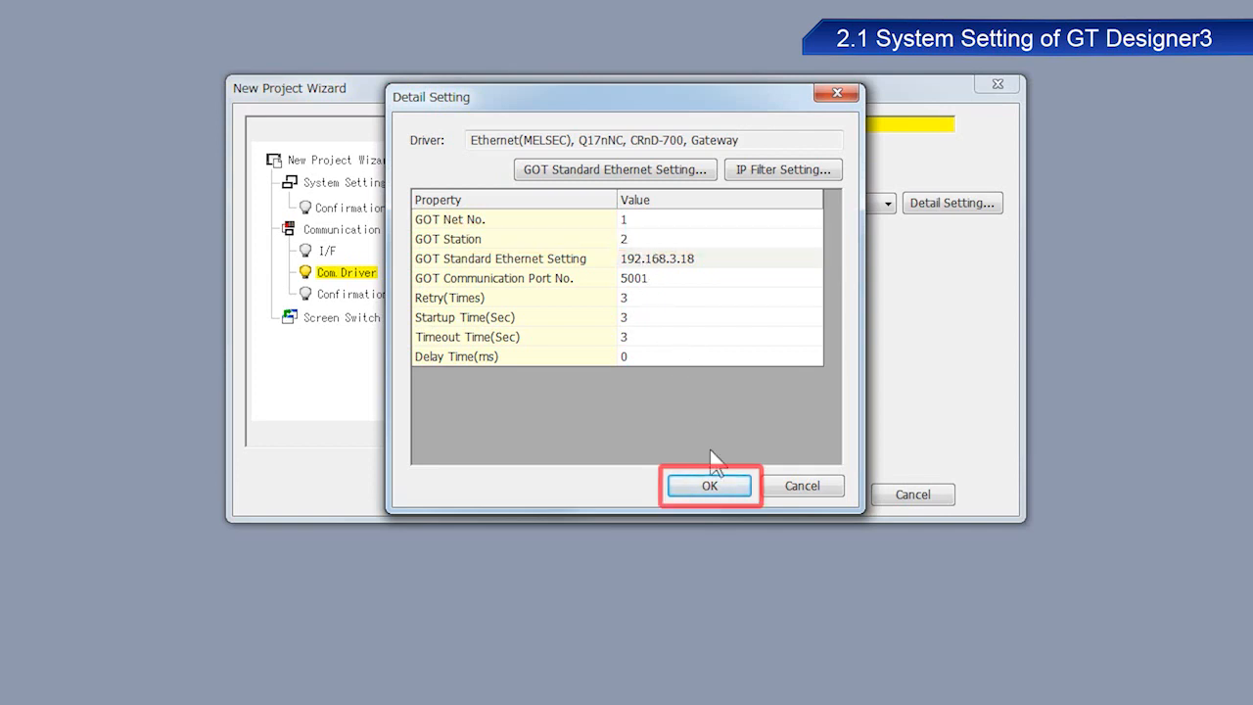
click(709, 485)
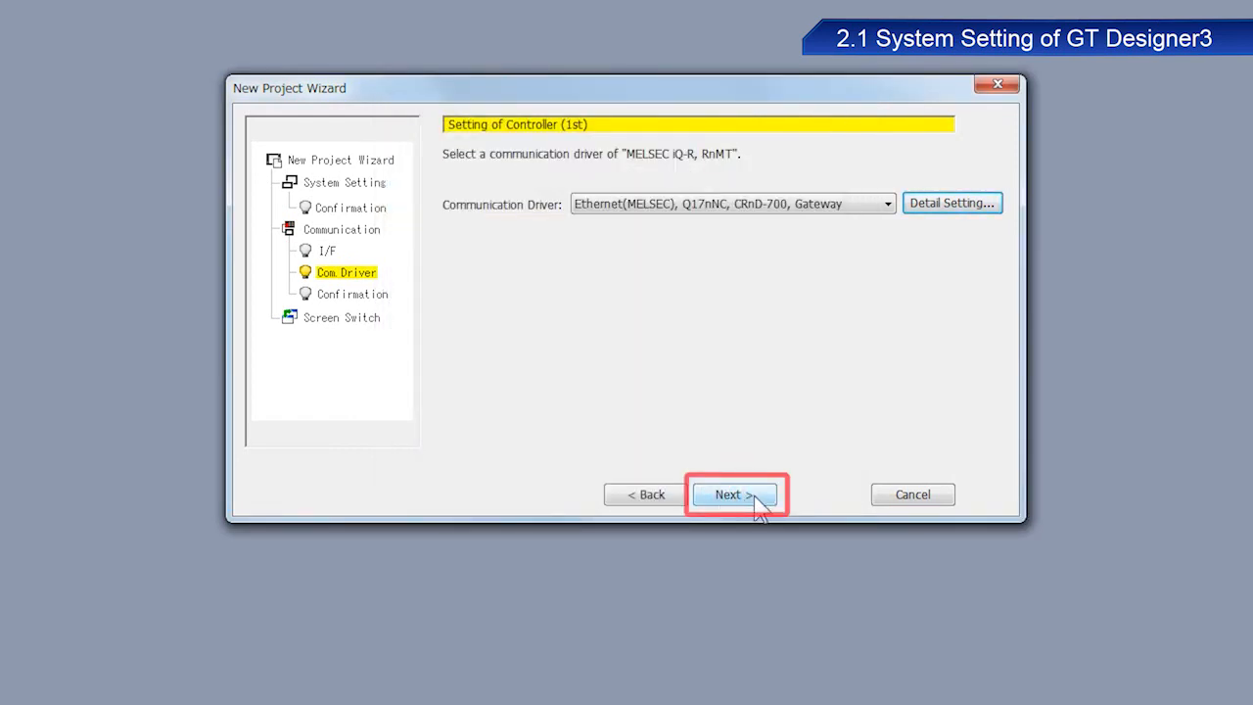
Step: Accept the communication settings confirmation and reach the Screen Switching Device Setting page
click(728, 493)
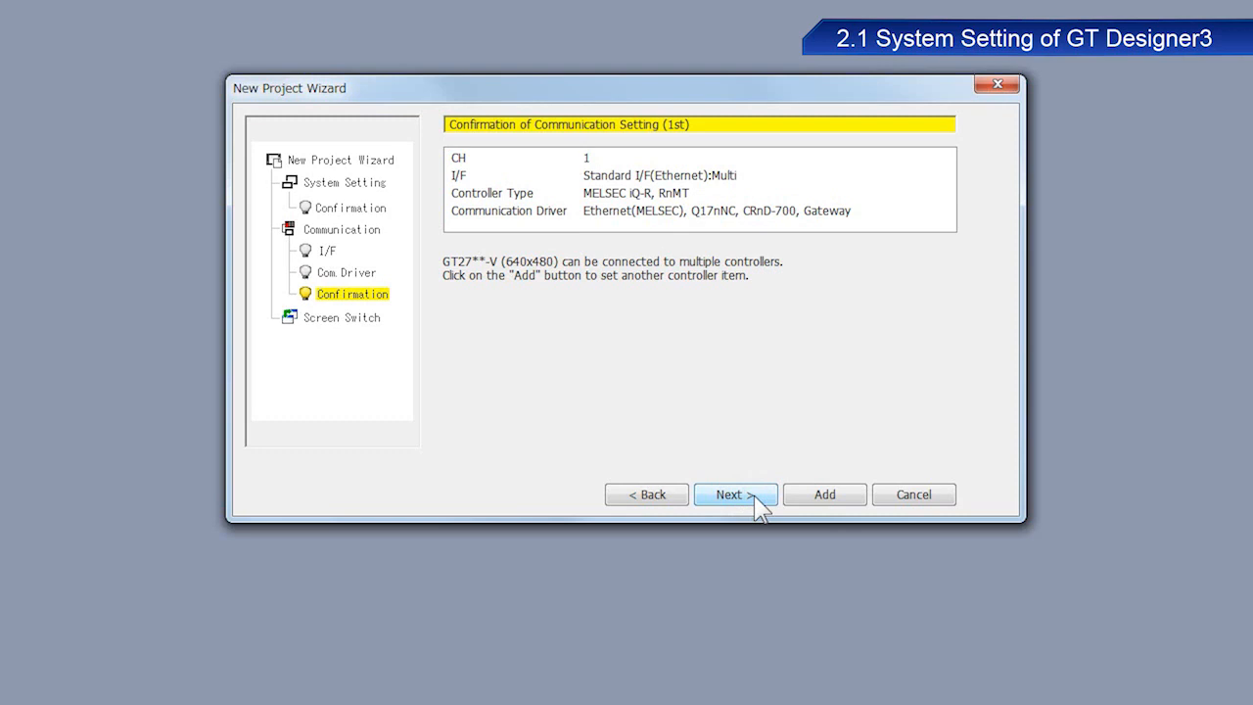
click(736, 493)
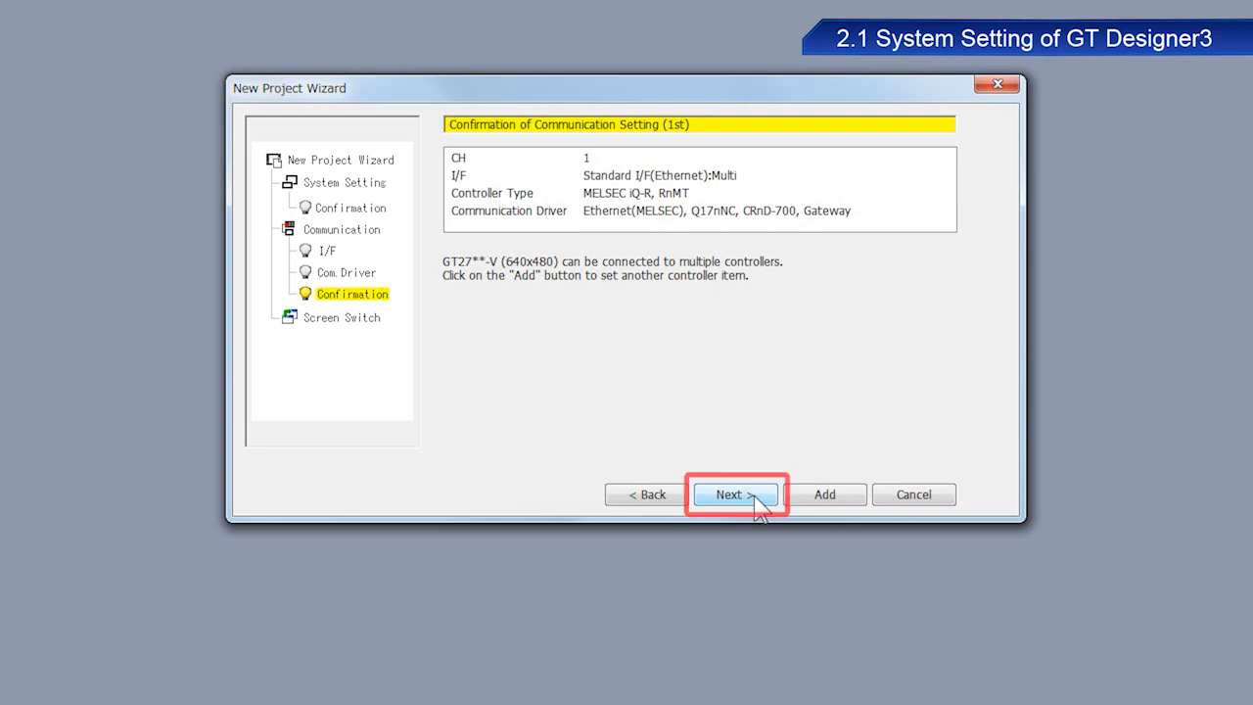
click(732, 493)
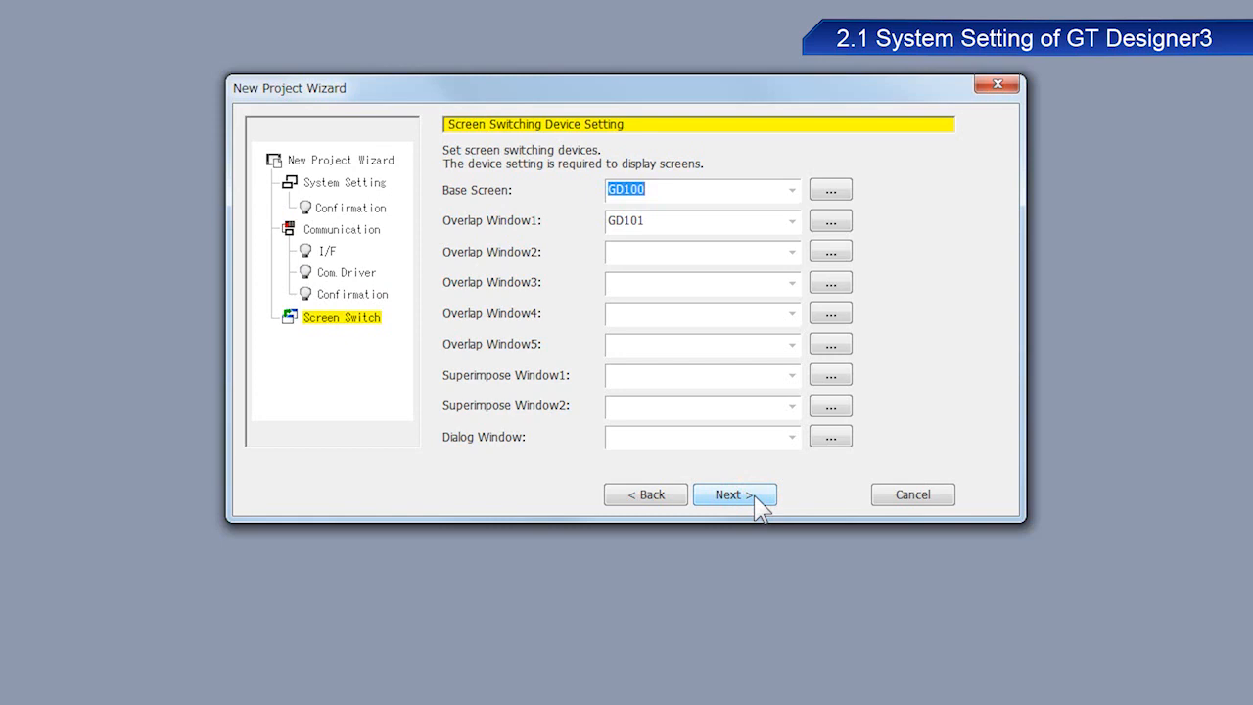
Step: Keep GD100 as the base screen device and proceed to the System Environment summary
click(701, 190)
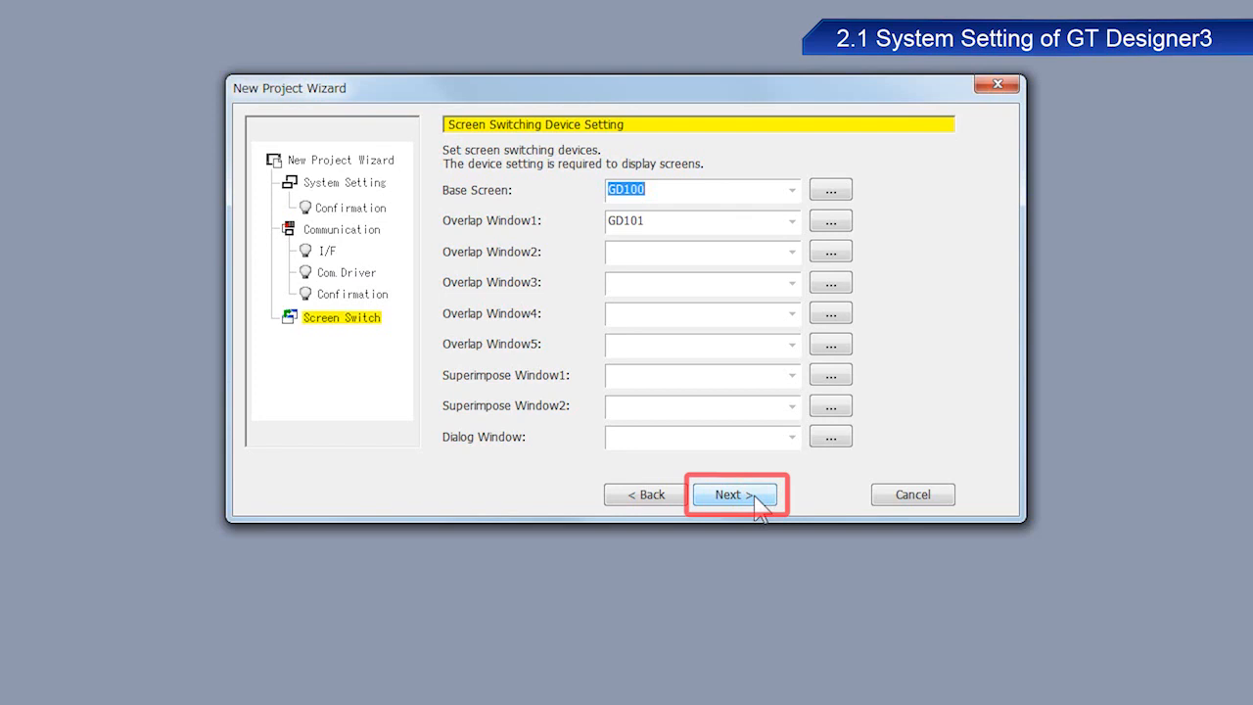
click(732, 493)
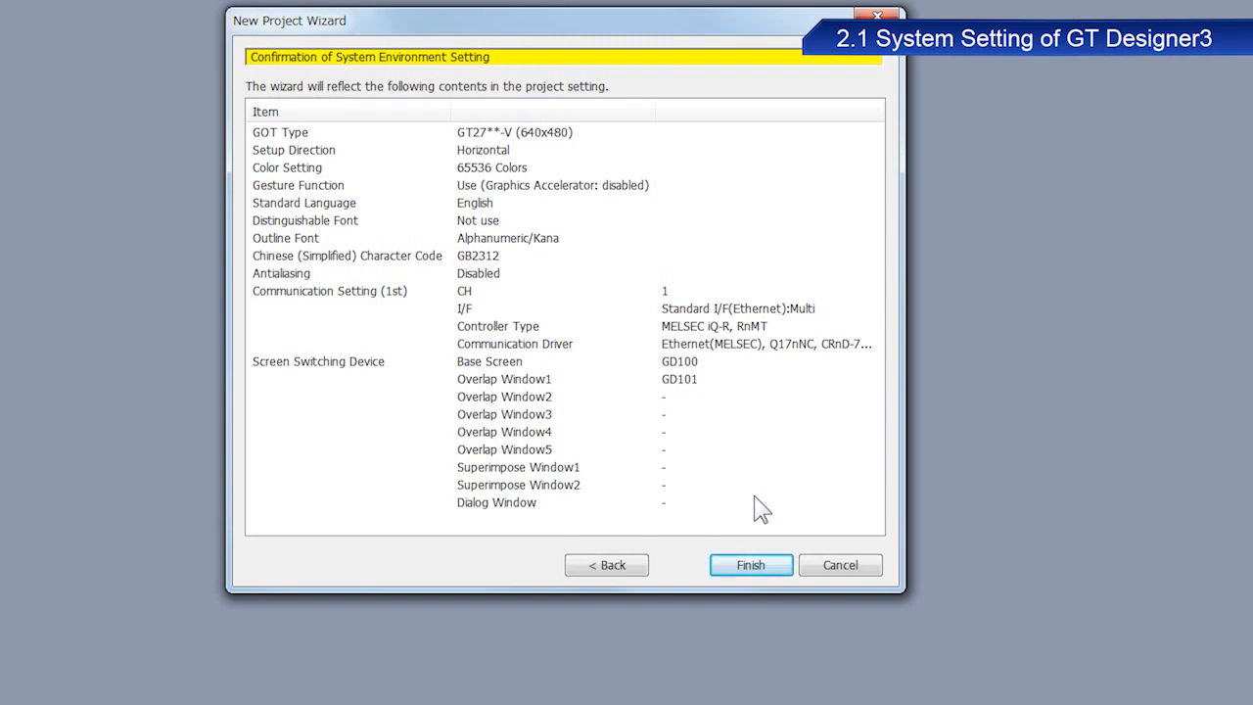
mouse_move(752, 563)
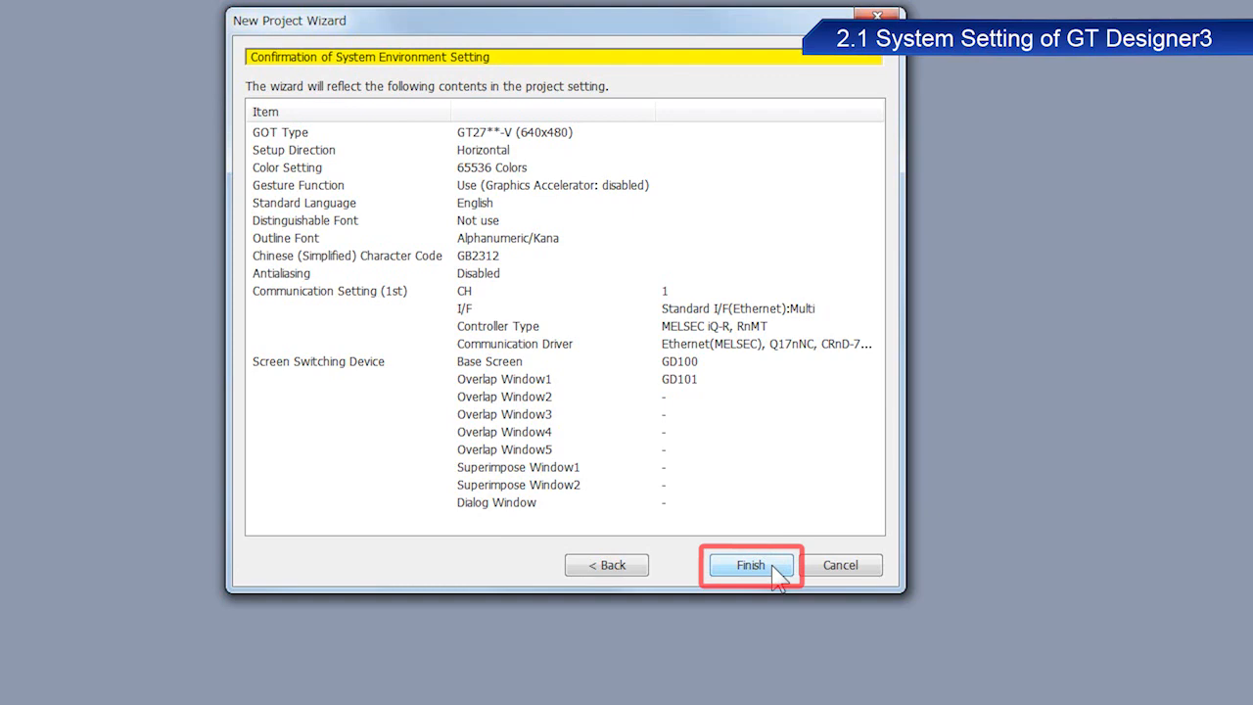
Step: Finish the wizard so the new GT27-V project is created with the confirmed settings
click(750, 564)
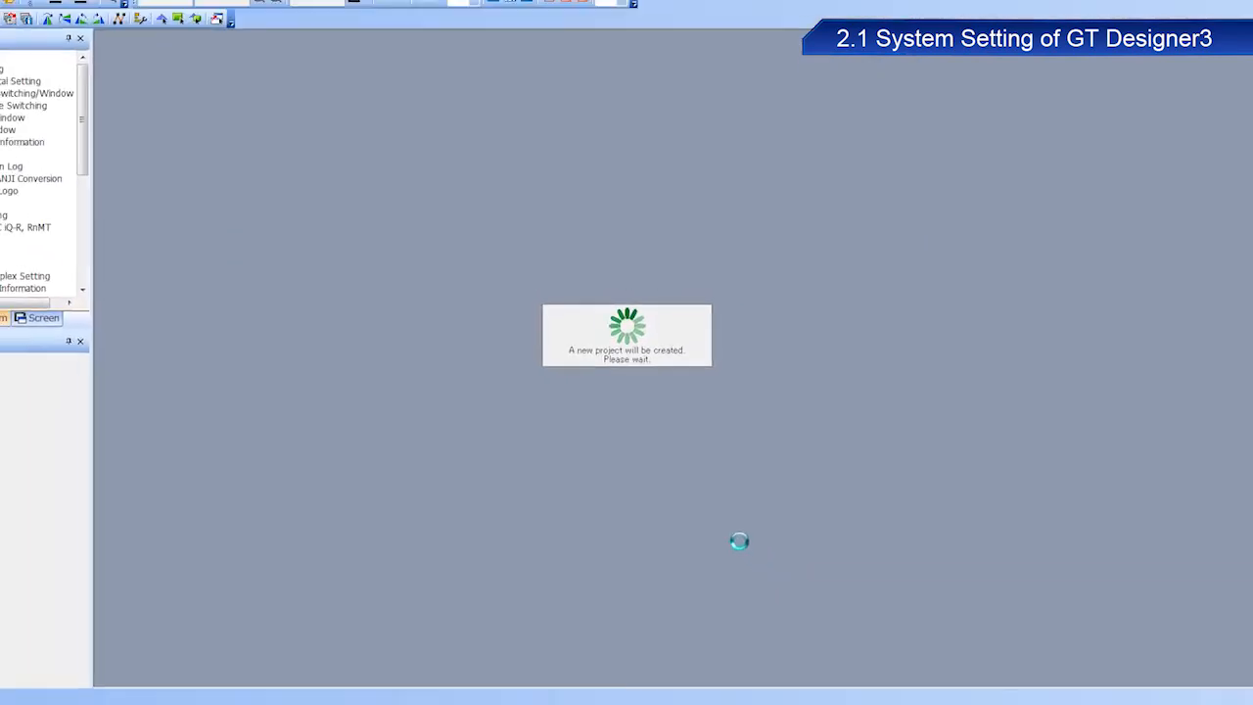